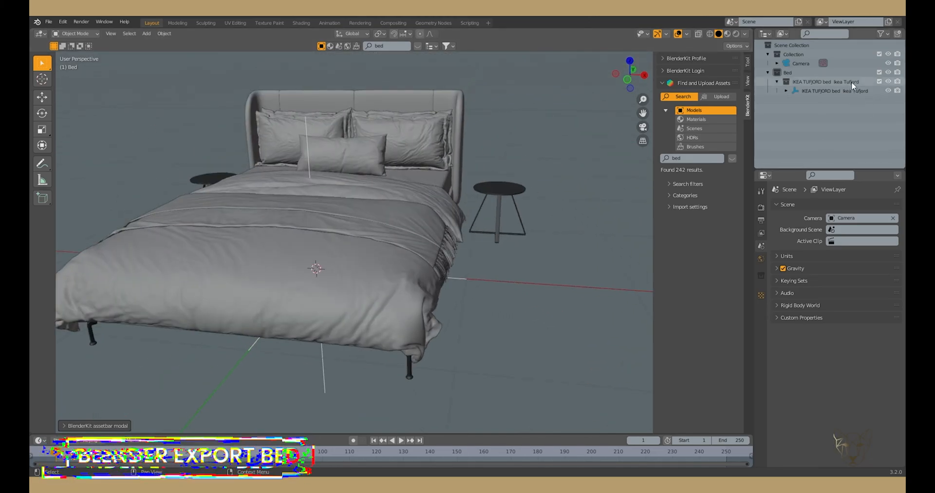
Select the bed collection in the Outliner and pick a CLO-compatible export format under File > Export
left_click(835, 91)
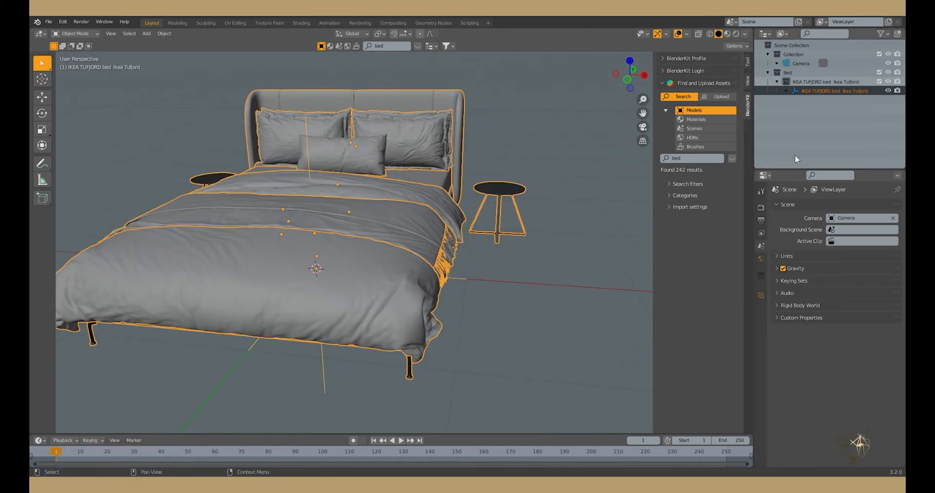
left_click(48, 22)
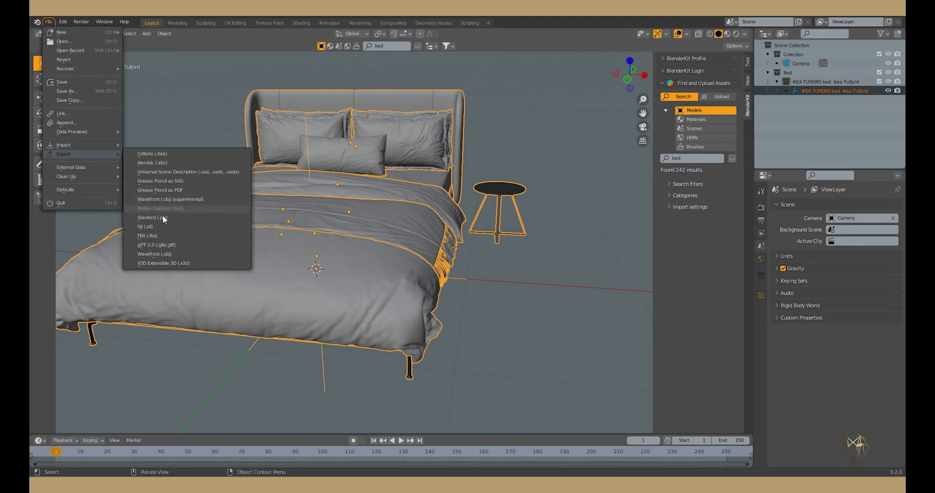
mouse_move(163, 221)
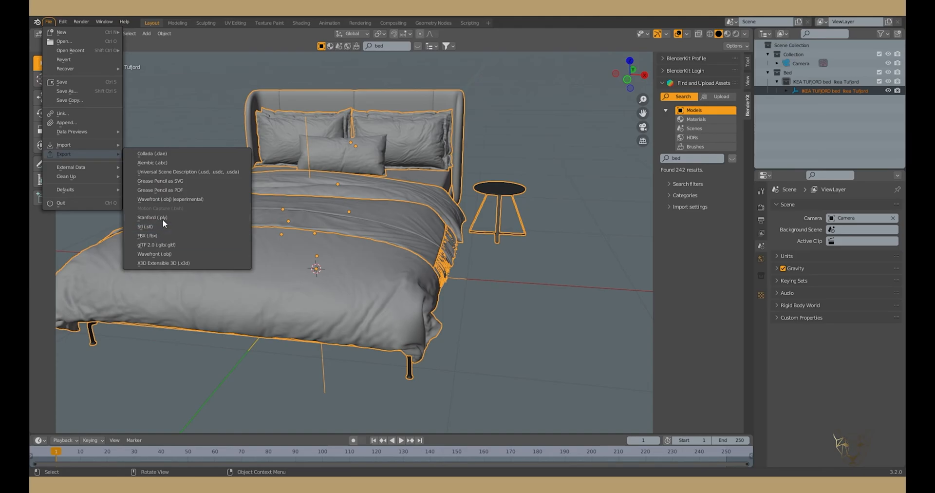
left_click(154, 254)
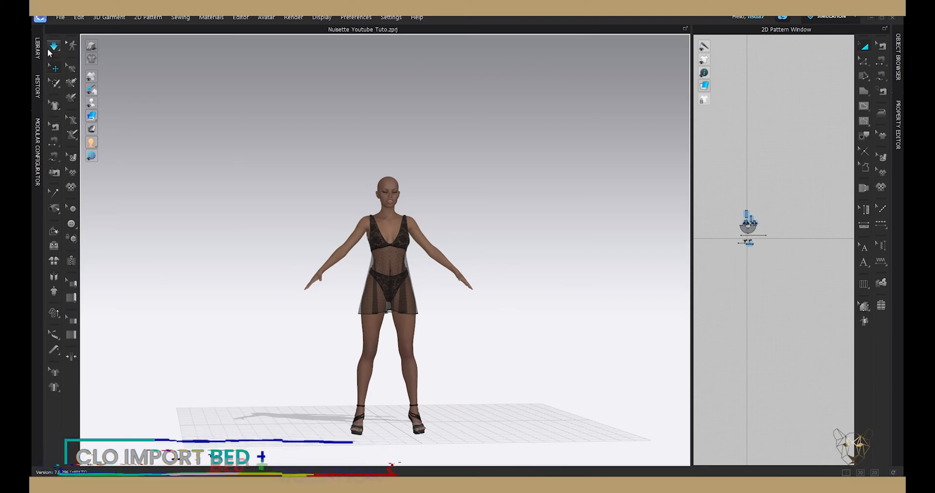
Import Bed Nuisette Youtube Tuto.obj from the Library with Load Type Add and Object Type Avatar
left_click(35, 47)
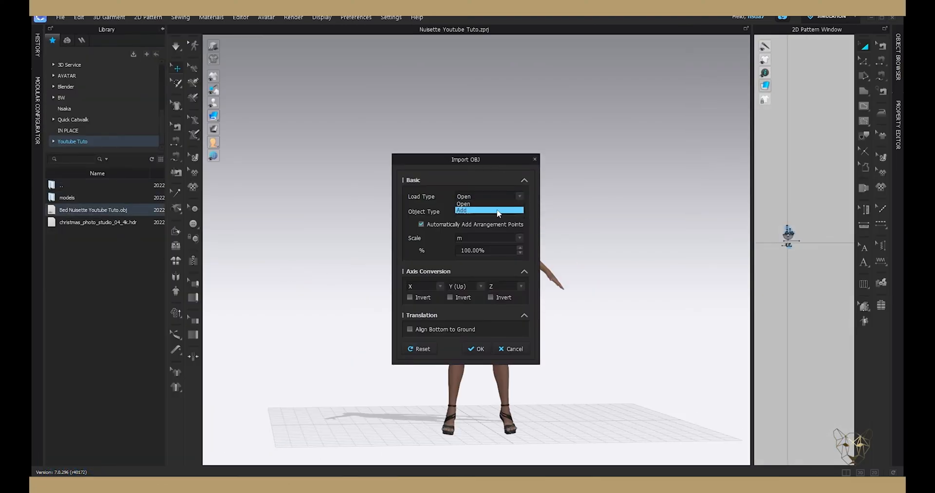
left_click(489, 211)
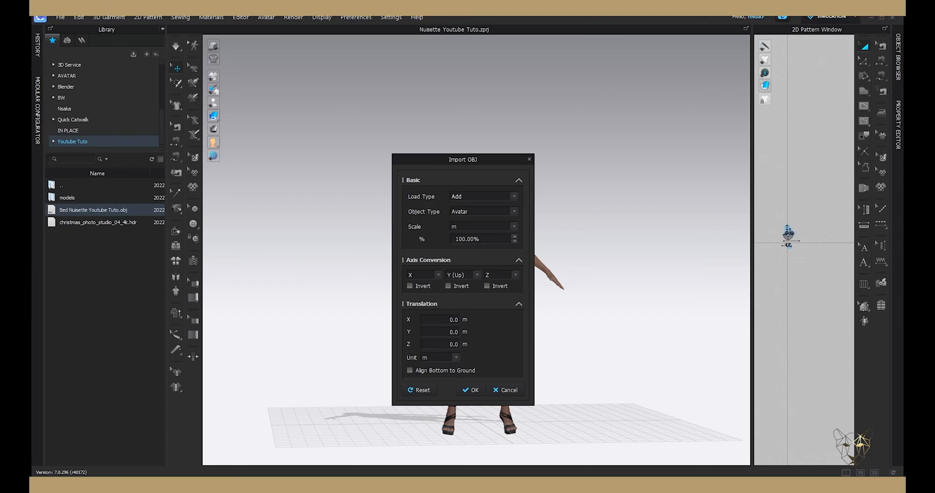
left_click(470, 389)
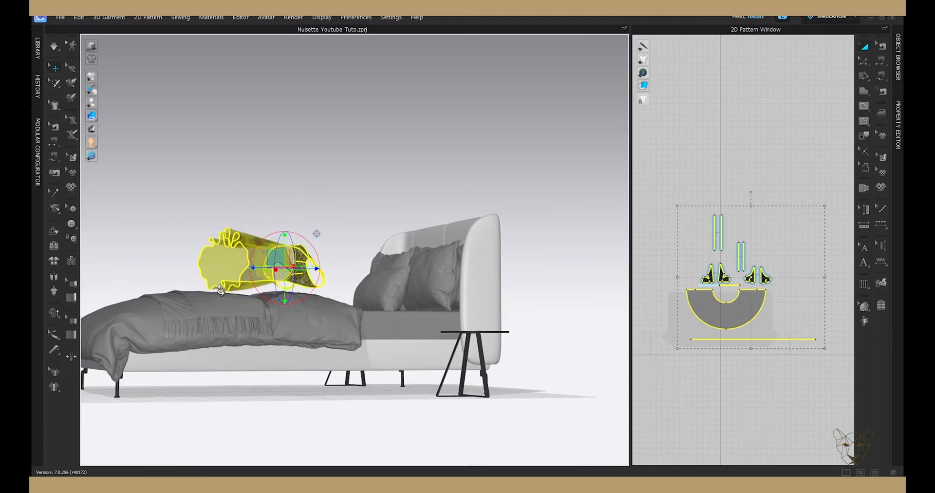
Drag the nightie with the 3D gizmo so it hovers above the bed
left_click_drag(298, 239, 334, 380)
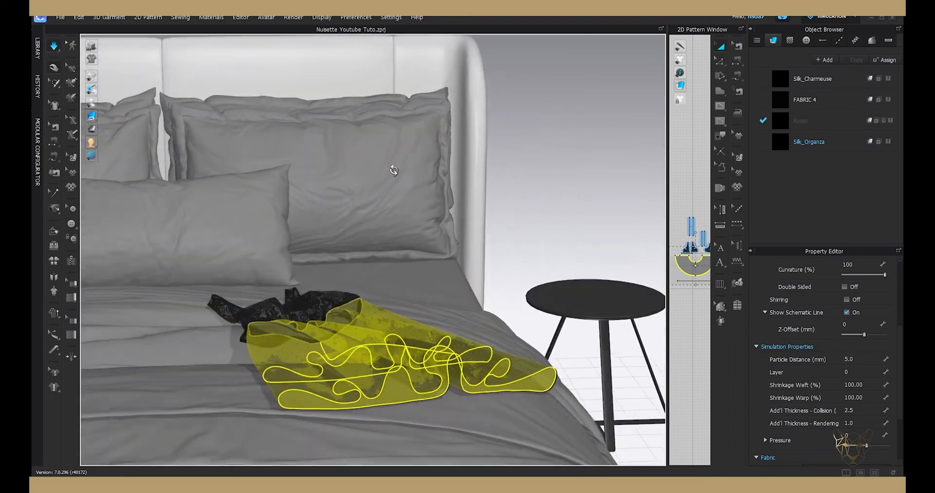
Orbit around the bed, adjust collision thickness, and simulate until the nightie settles flat
left_click_drag(394, 170, 396, 301)
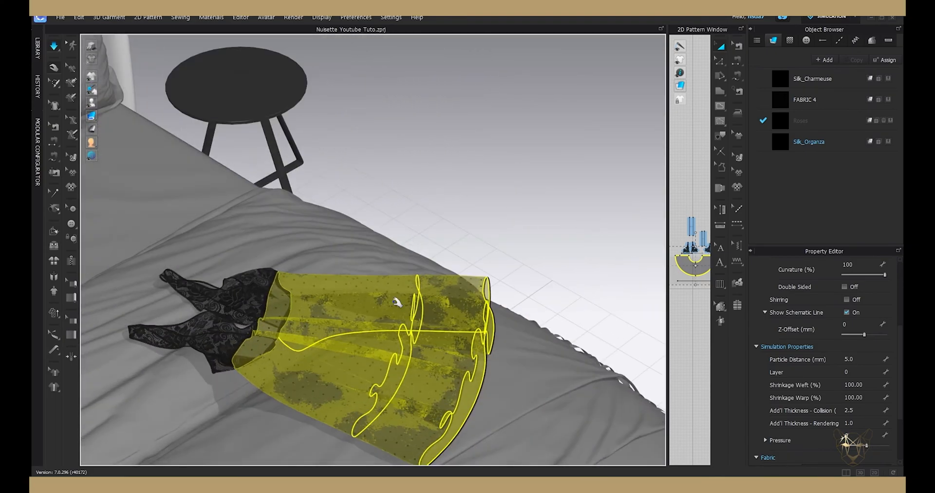
right_click(372, 301)
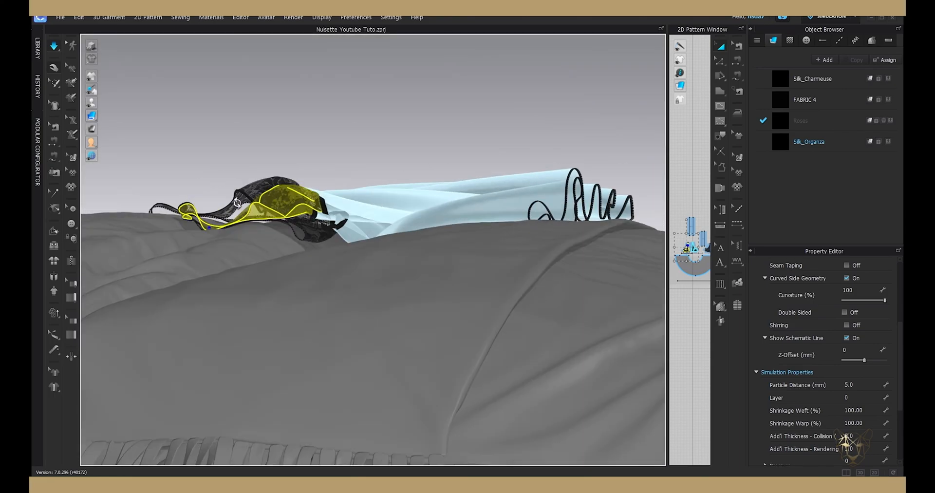
right_click(460, 199)
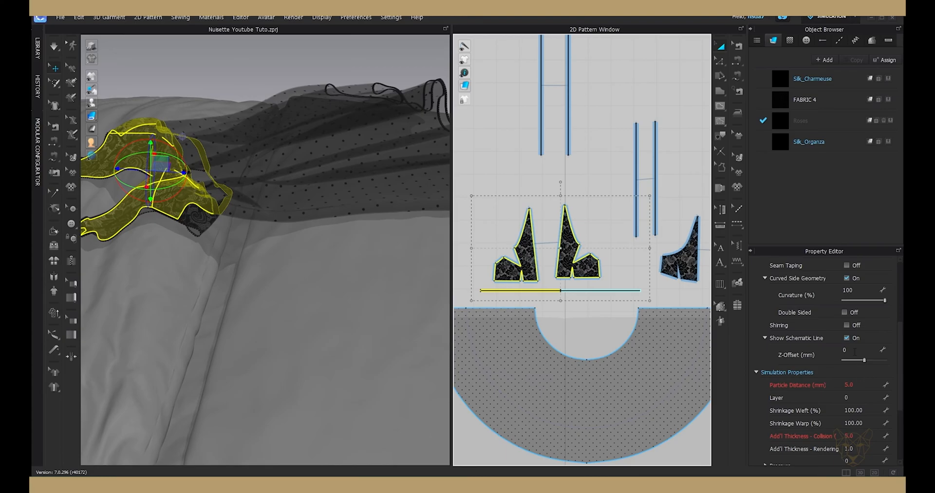
scroll("down", 3)
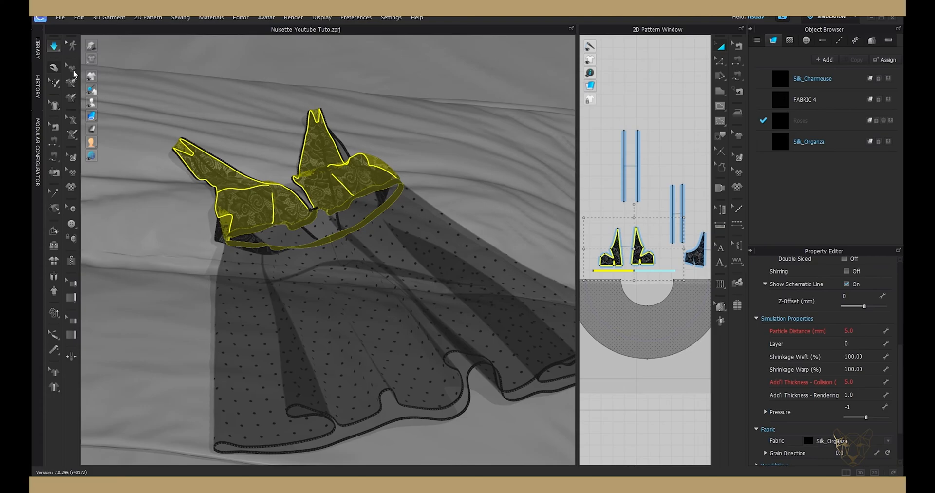
left_click(53, 46)
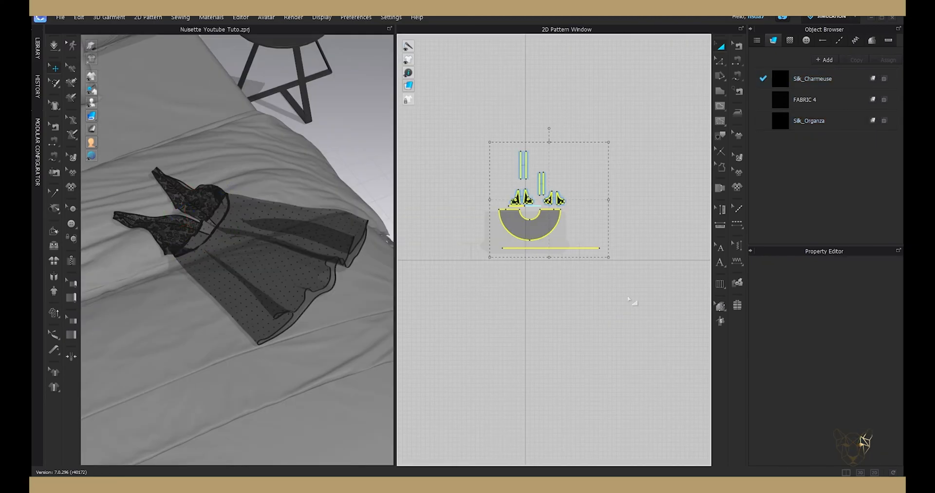
Start an FBX export of the nightie named 'Nuisette Youtube Tuto'
left_click(59, 17)
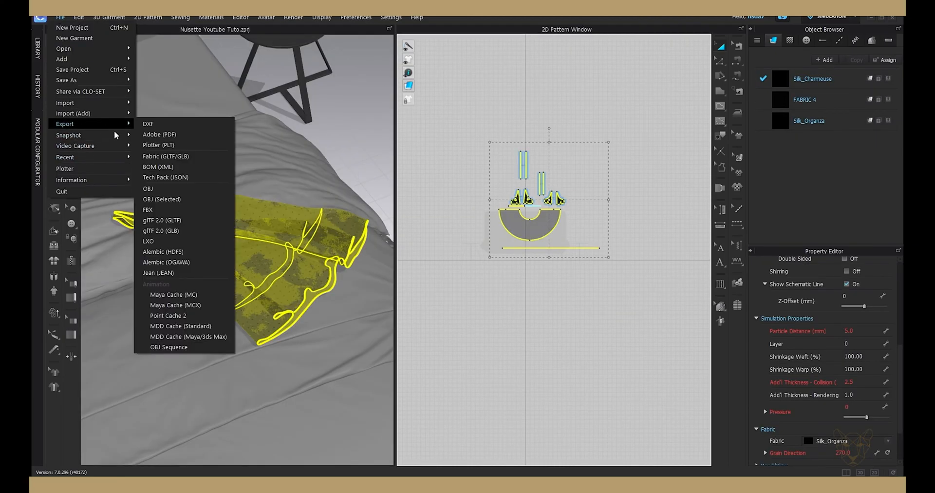
left_click(147, 209)
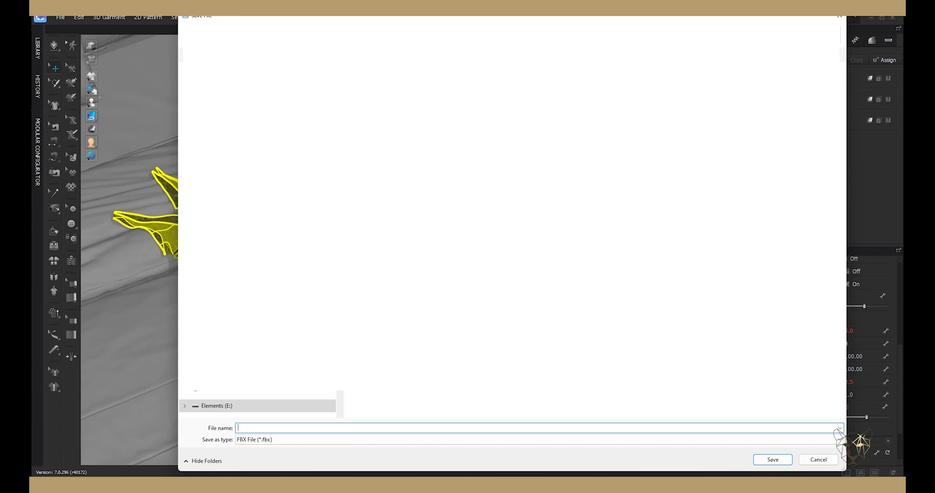
type("Nuisette Youtube Tuto")
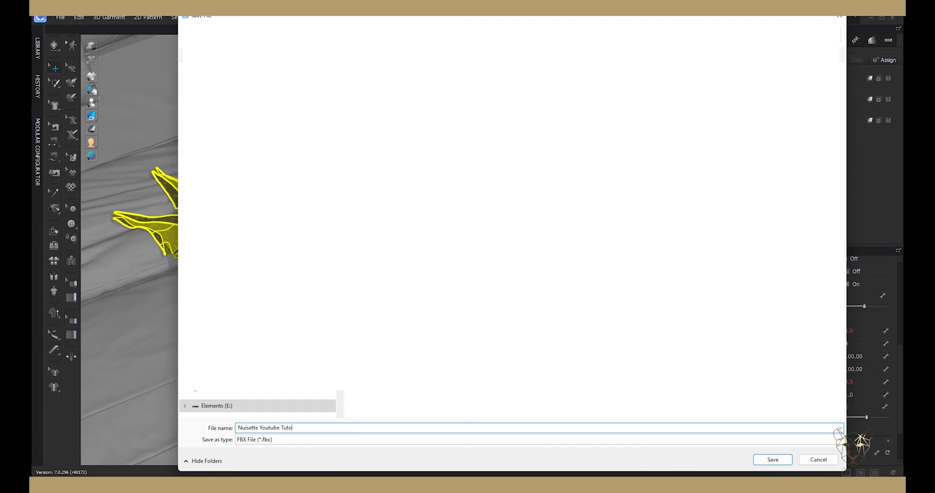
left_click(771, 459)
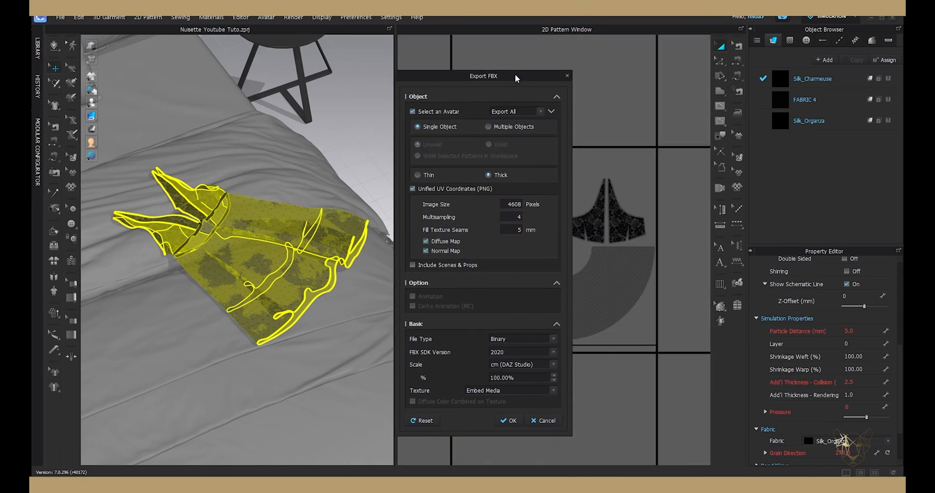
Exclude the bed avatar from the FBX export and confirm the export options
left_click(539, 111)
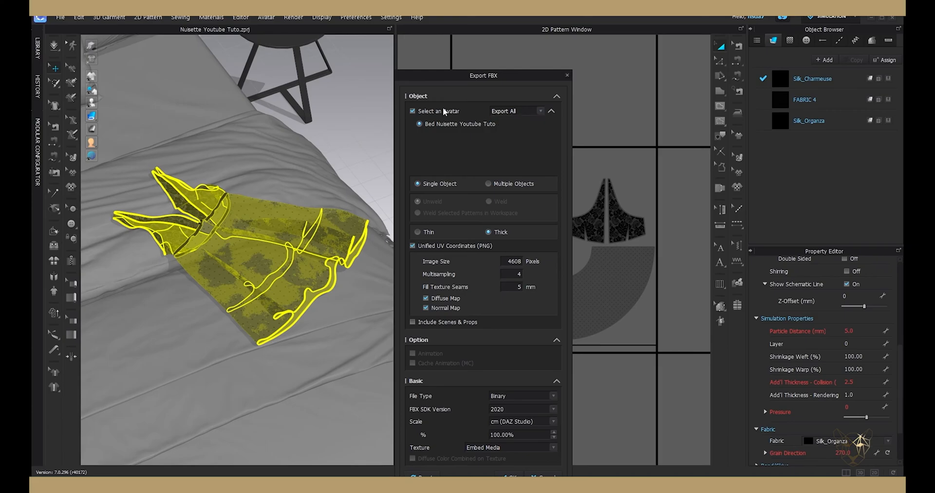
left_click(412, 111)
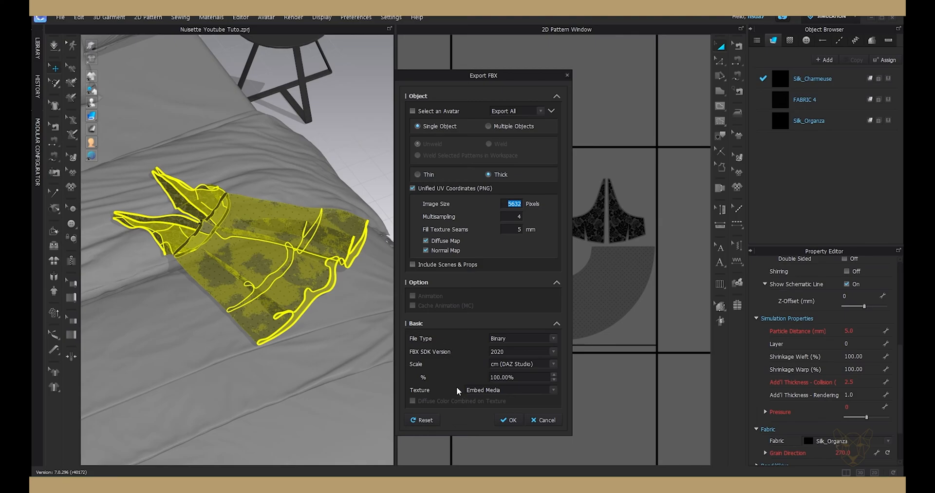
mouse_move(464, 401)
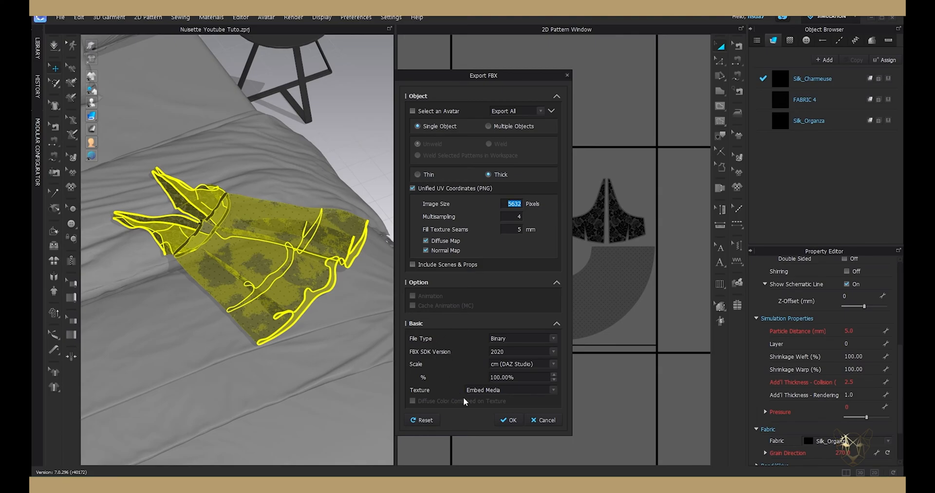
mouse_move(512, 413)
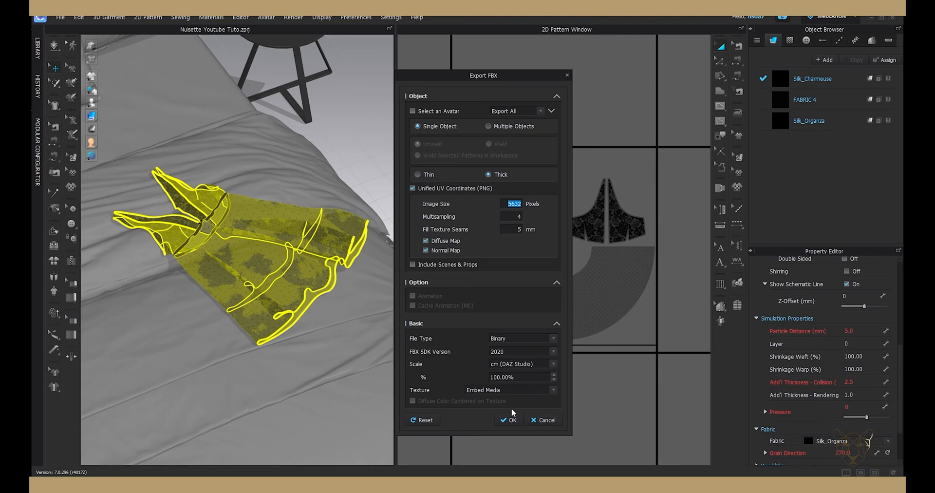
left_click(511, 419)
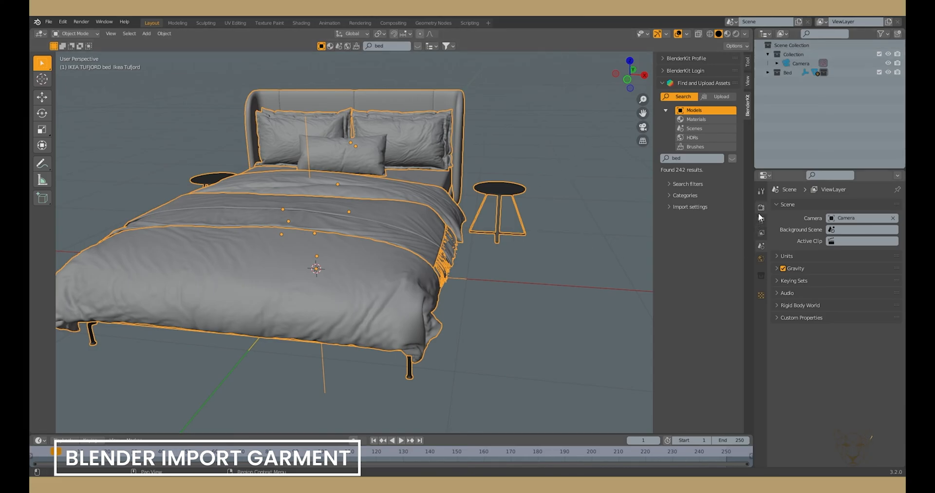
Set the render engine to Cycles with GPU Compute, then review output and world settings
left_click(861, 205)
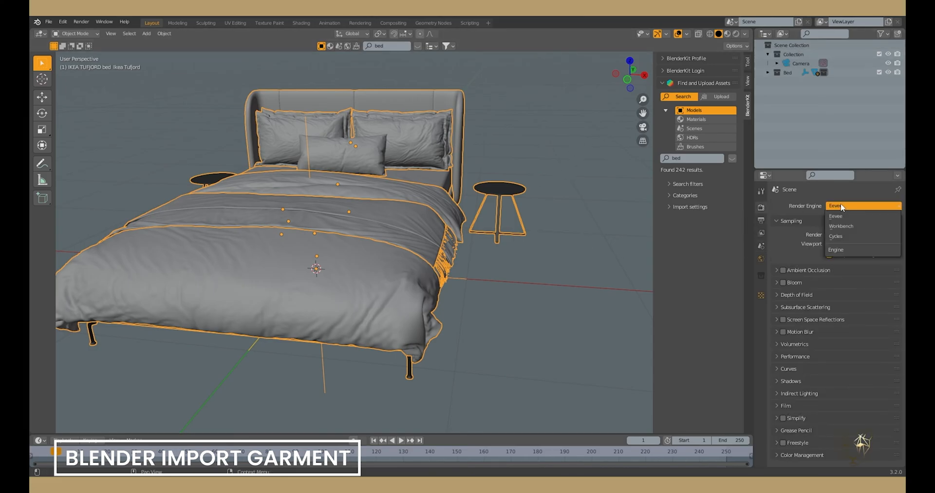
left_click(834, 235)
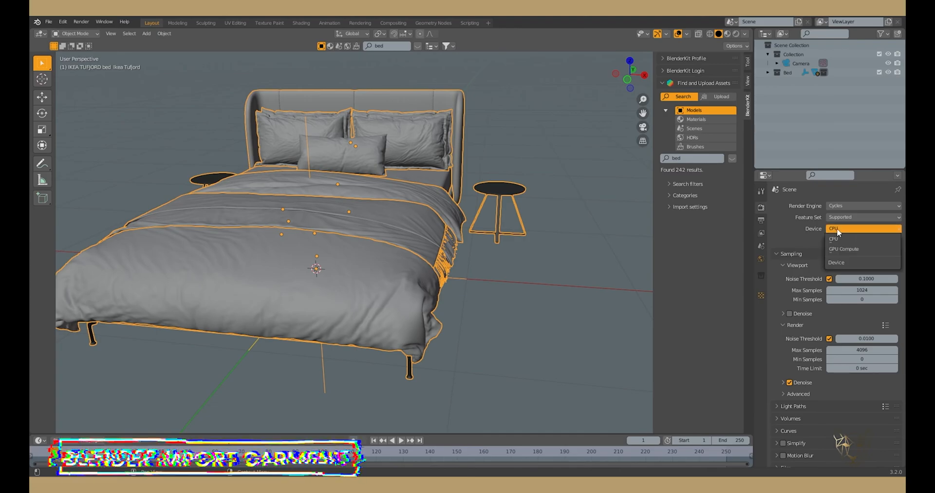
left_click(844, 249)
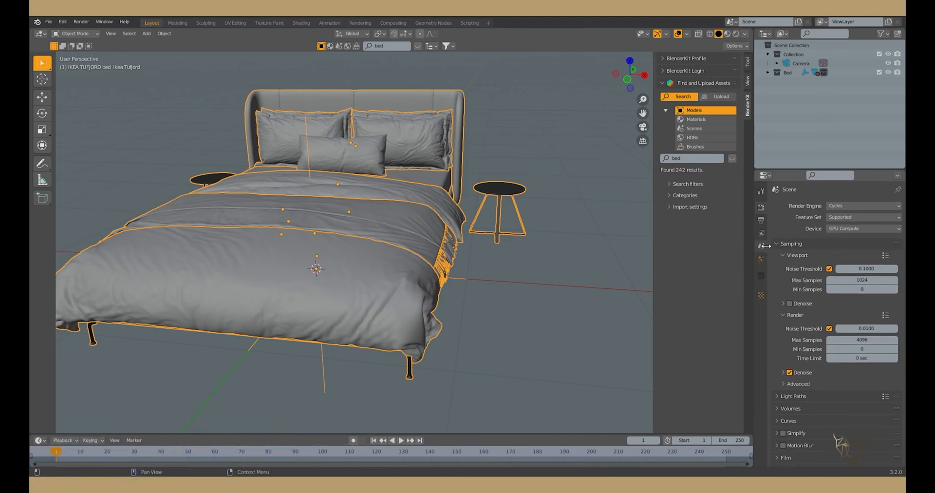
left_click(760, 233)
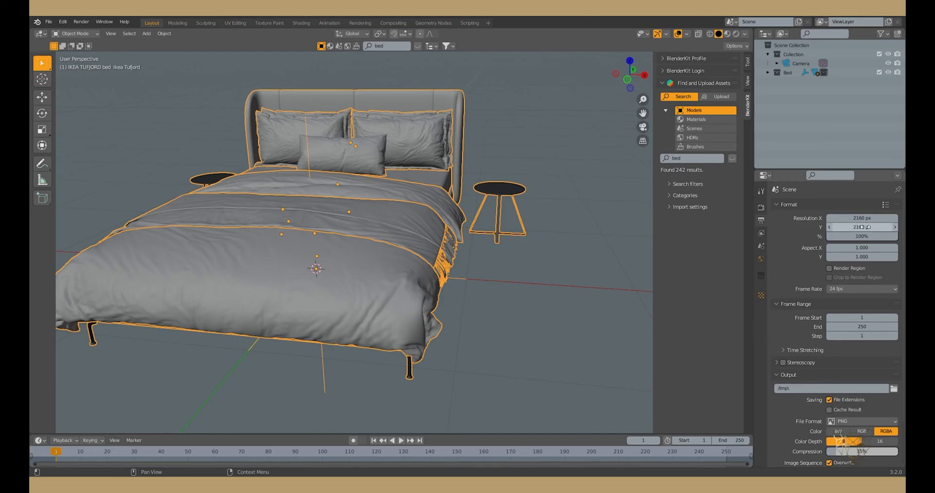
left_click(761, 258)
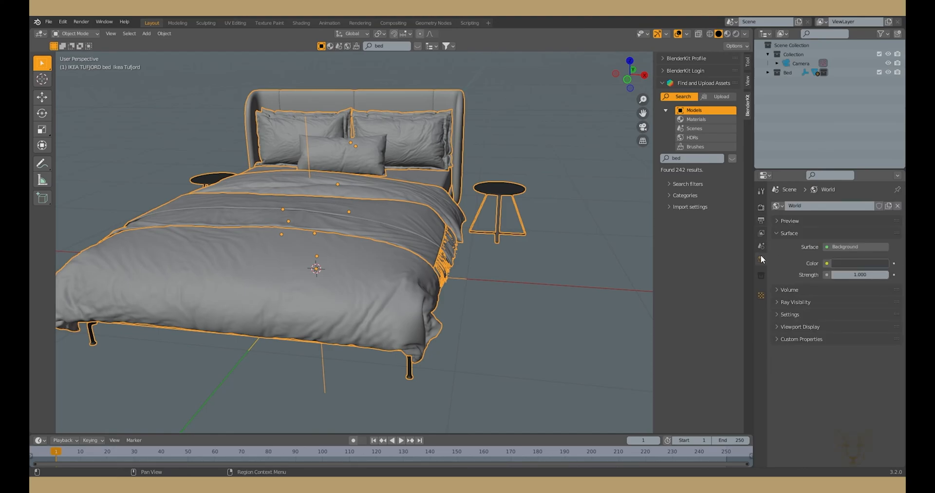
Drive World Color with christmas_photo_studio_04_4k.hdr at Strength 2, previewed in Rendered shading
left_click(828, 263)
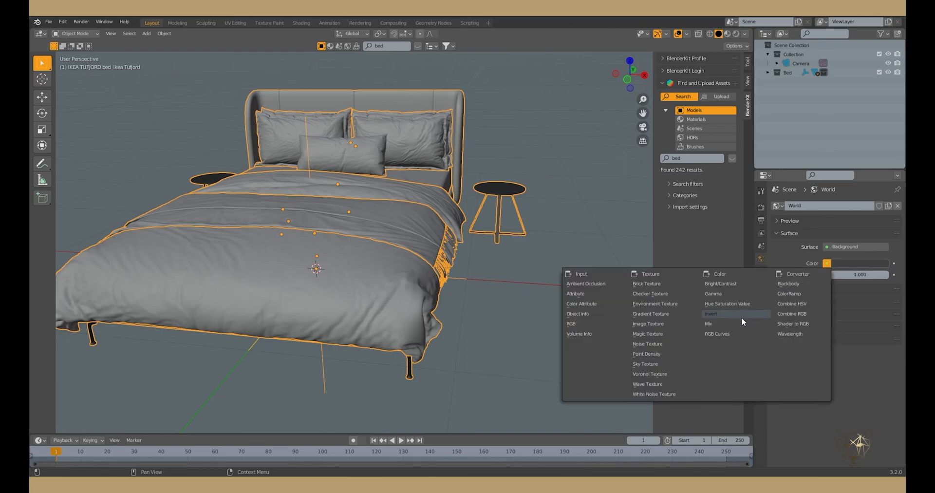
left_click(654, 304)
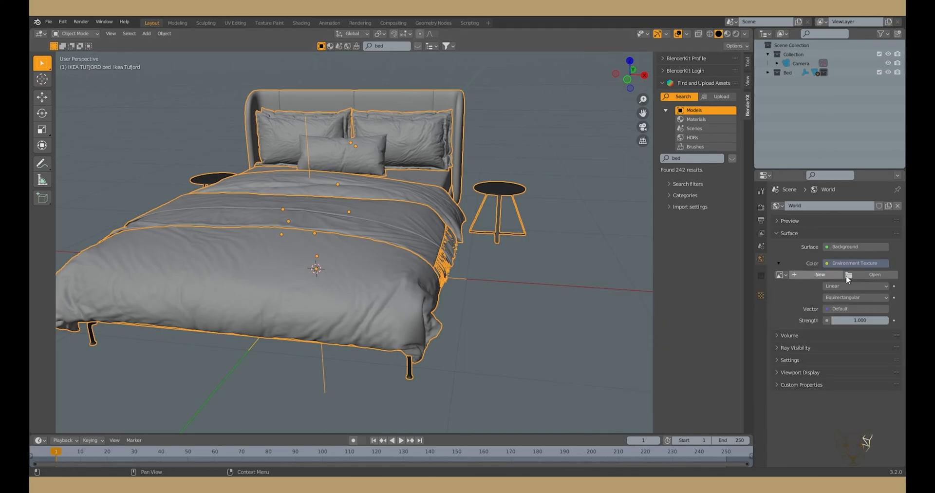
left_click(874, 275)
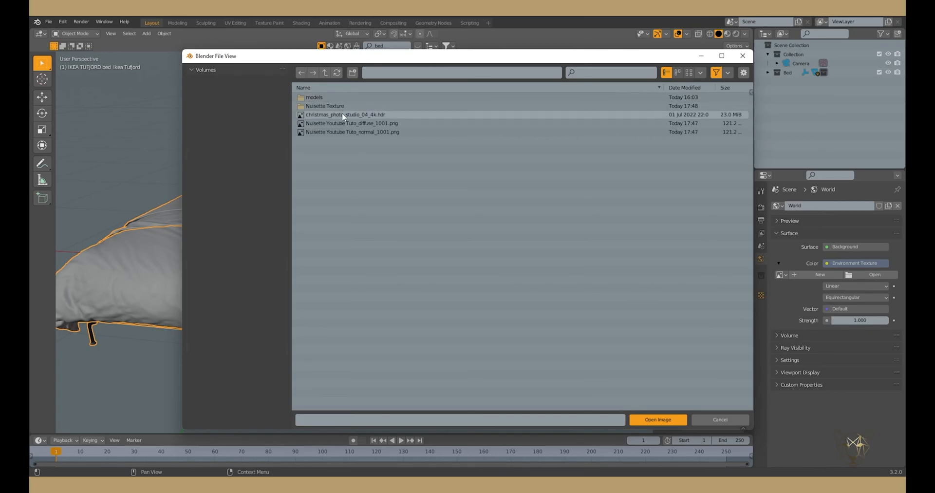
left_click(656, 419)
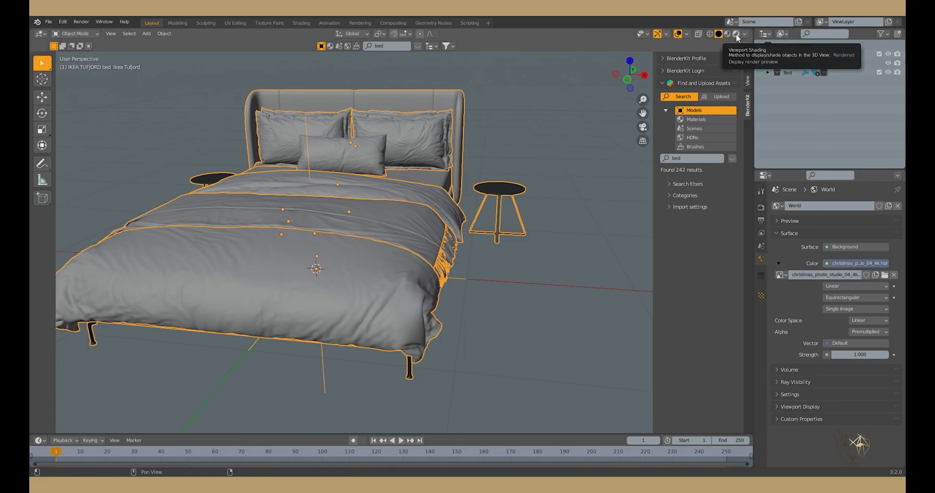
left_click(736, 33)
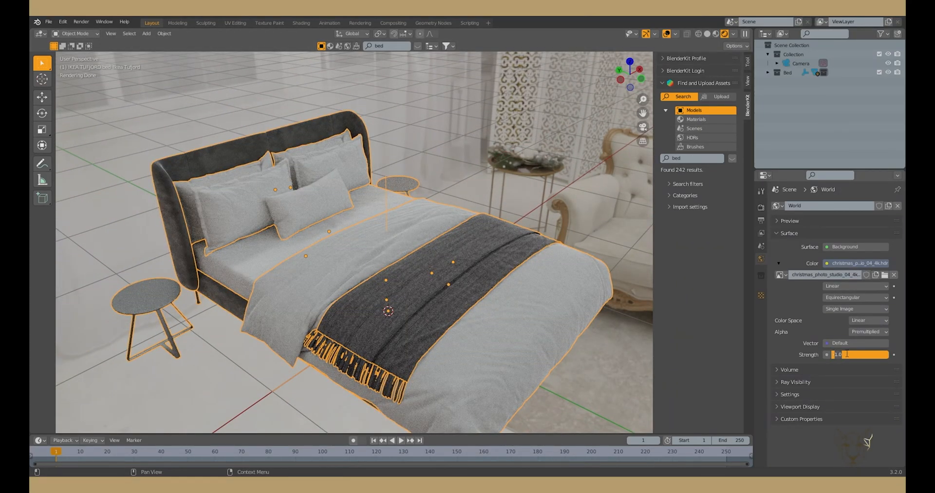
type("2.000")
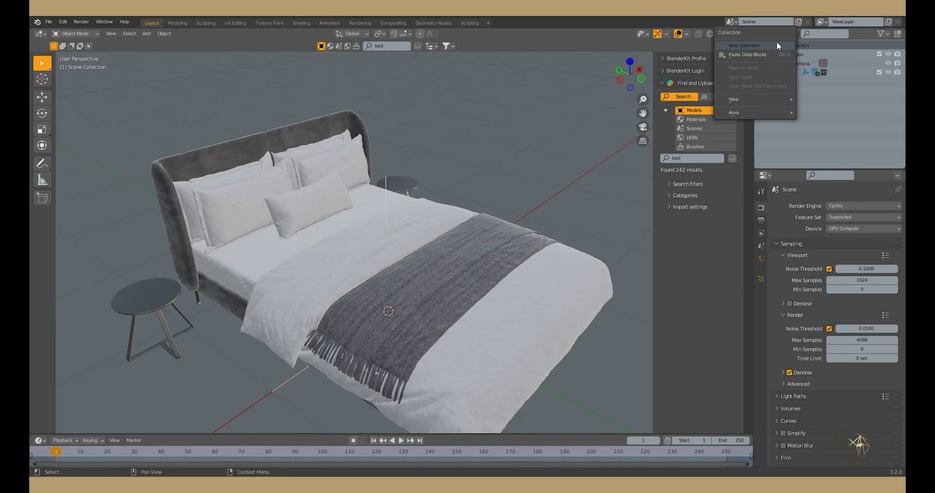
Create a Nuisette collection and import Nuisette Youtube Tuto.fbx into it
left_click(744, 45)
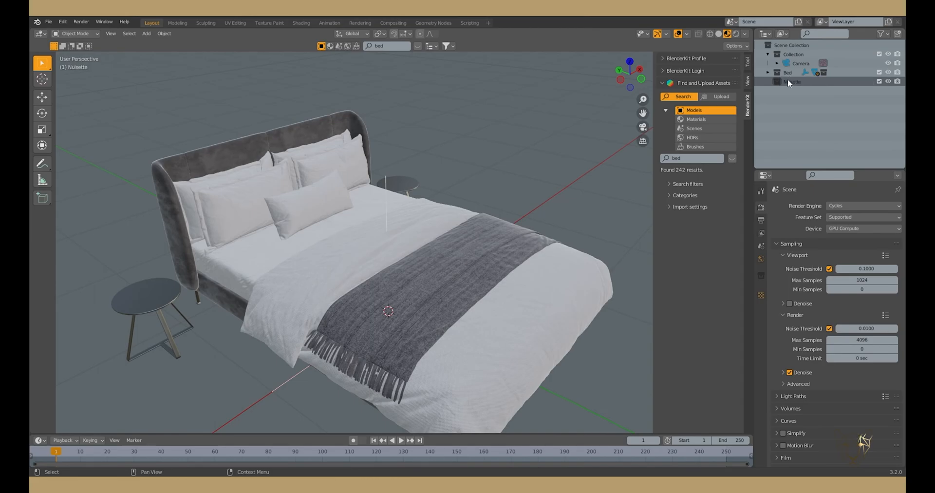
left_click(48, 21)
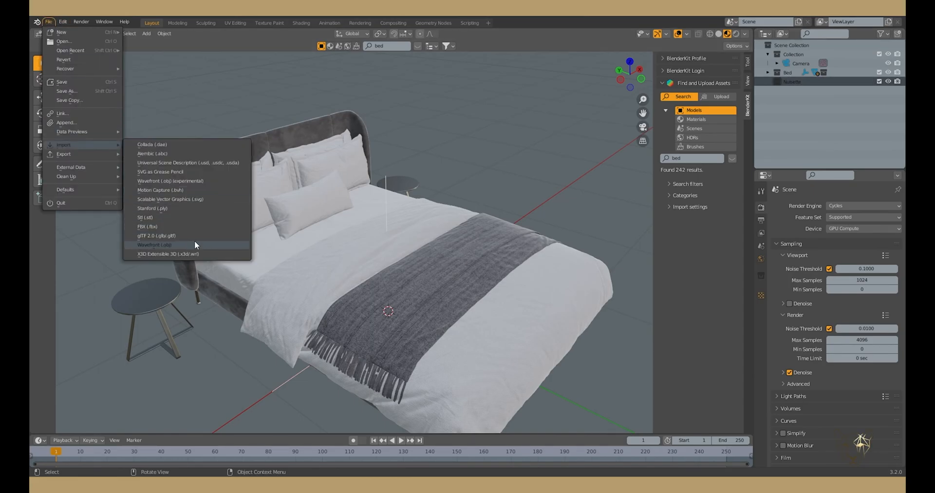
left_click(147, 226)
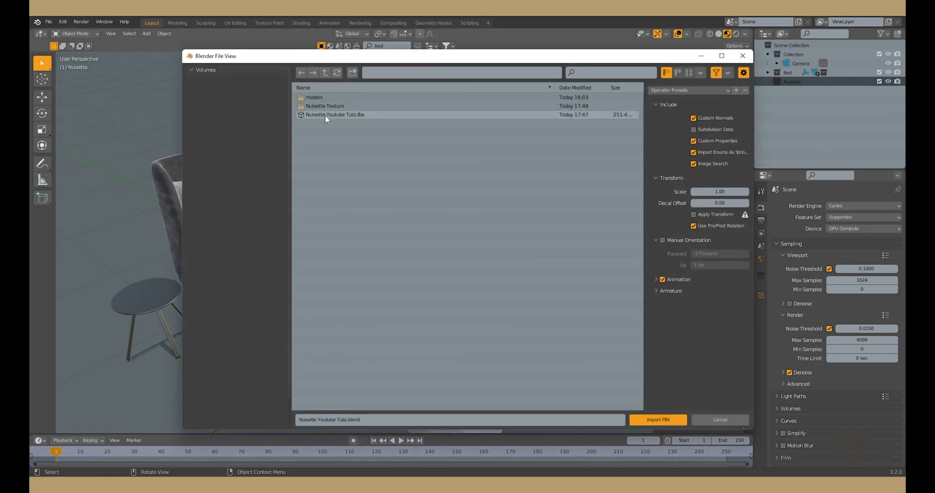
left_click(657, 419)
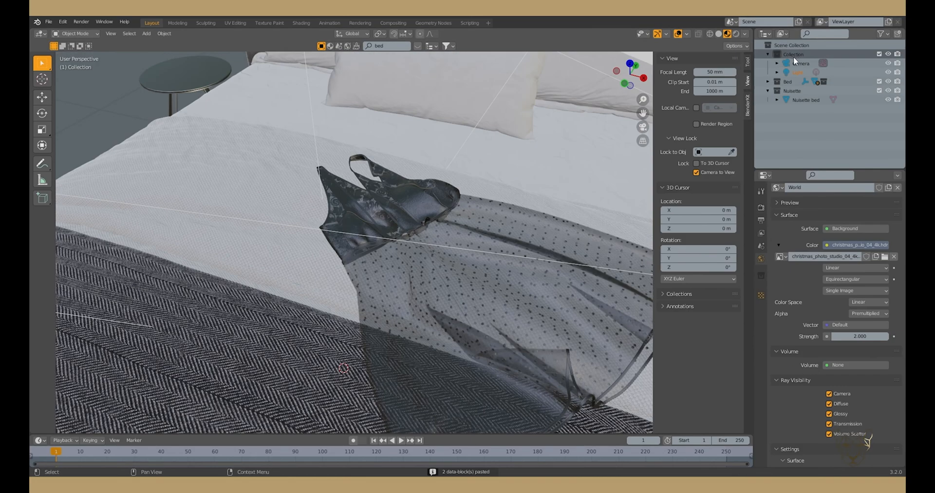
left_click(724, 34)
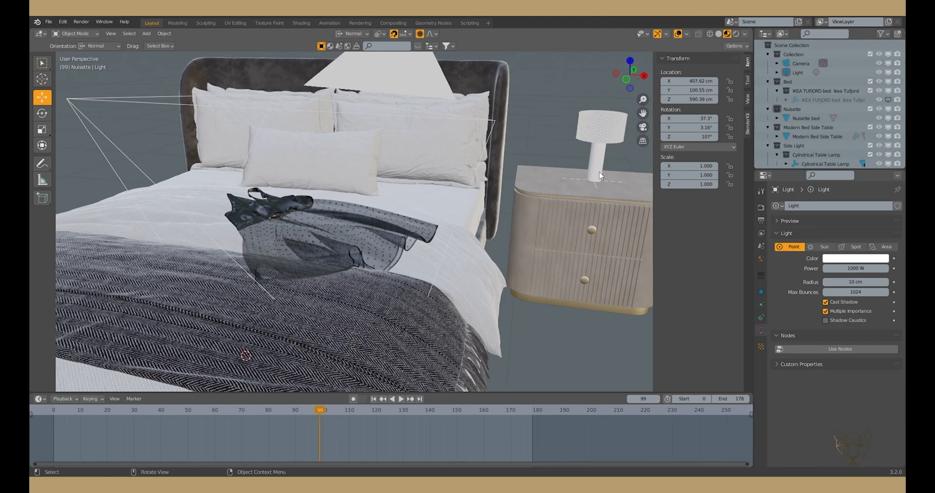
left_click(761, 206)
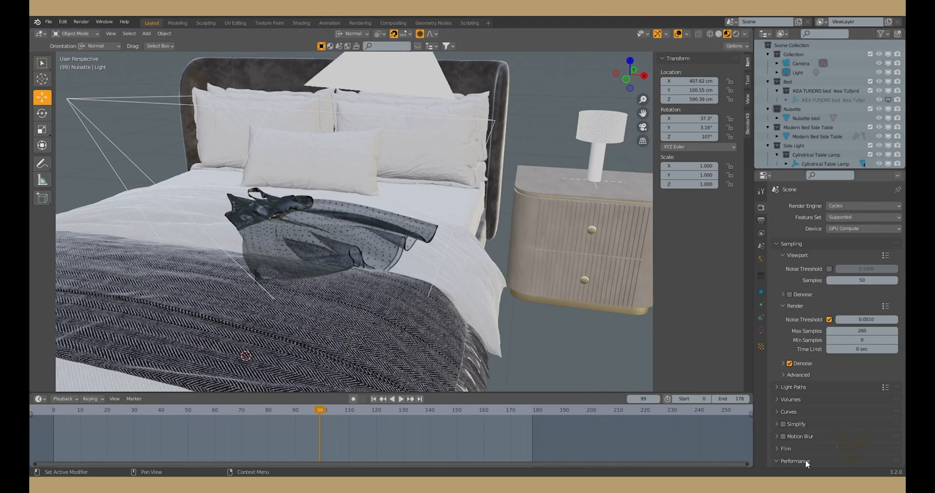